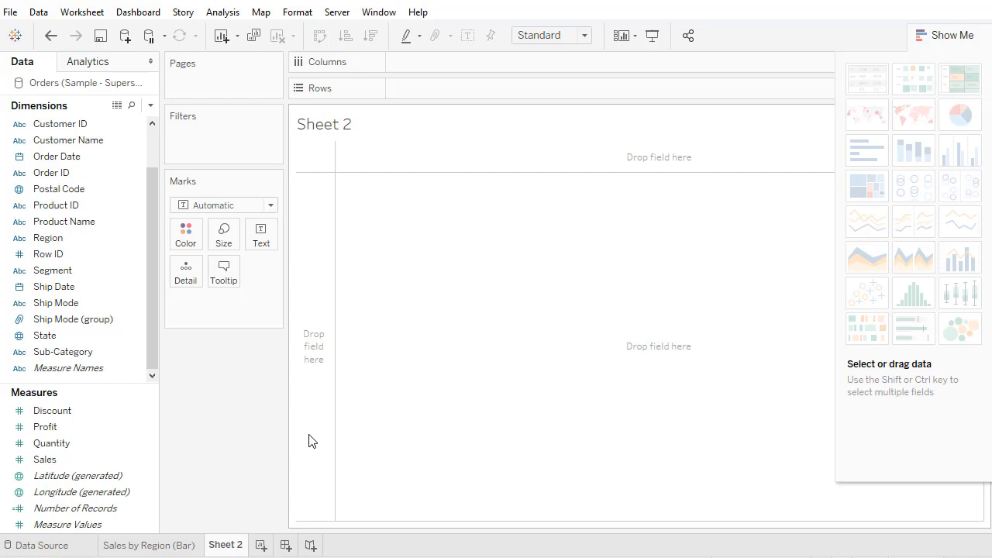
# Place SUM(Sales) on Rows so total Sales shows as one vertical bar
pyautogui.click(78, 475)
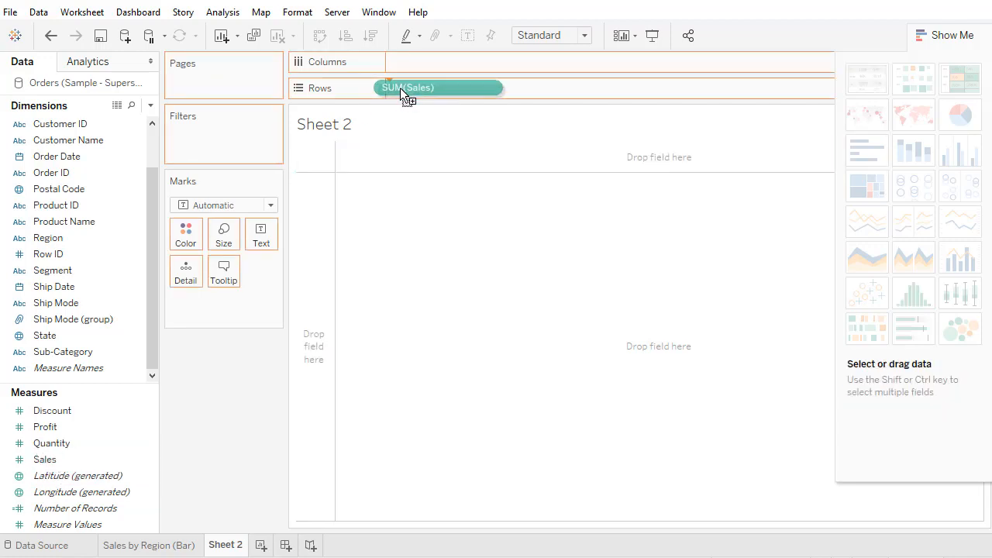
pyautogui.click(442, 87)
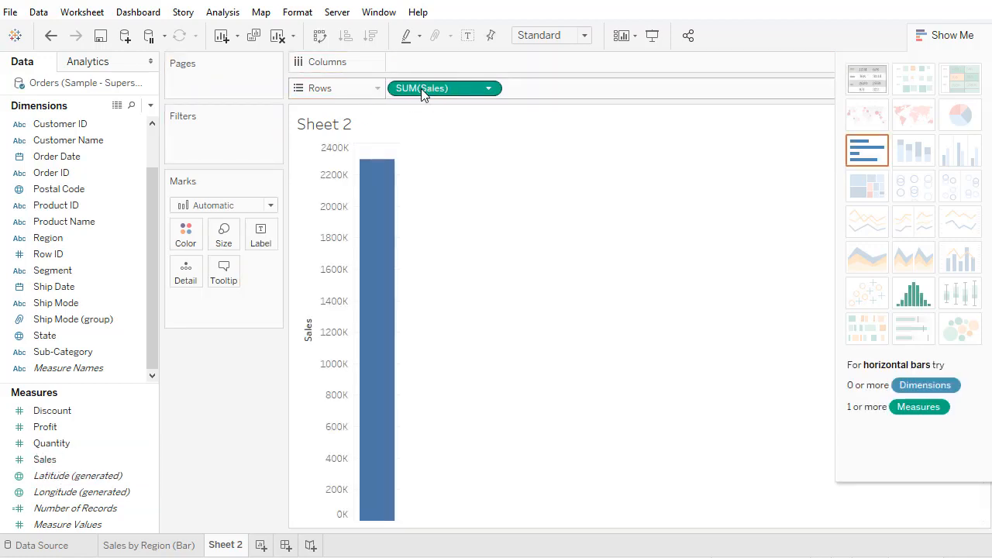
pyautogui.moveTo(488, 87)
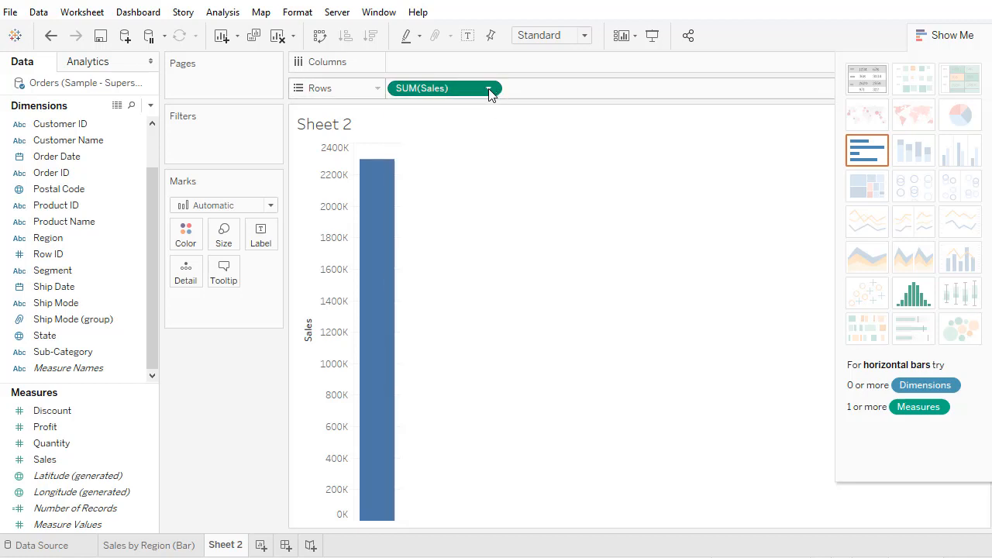
pyautogui.moveTo(502, 93)
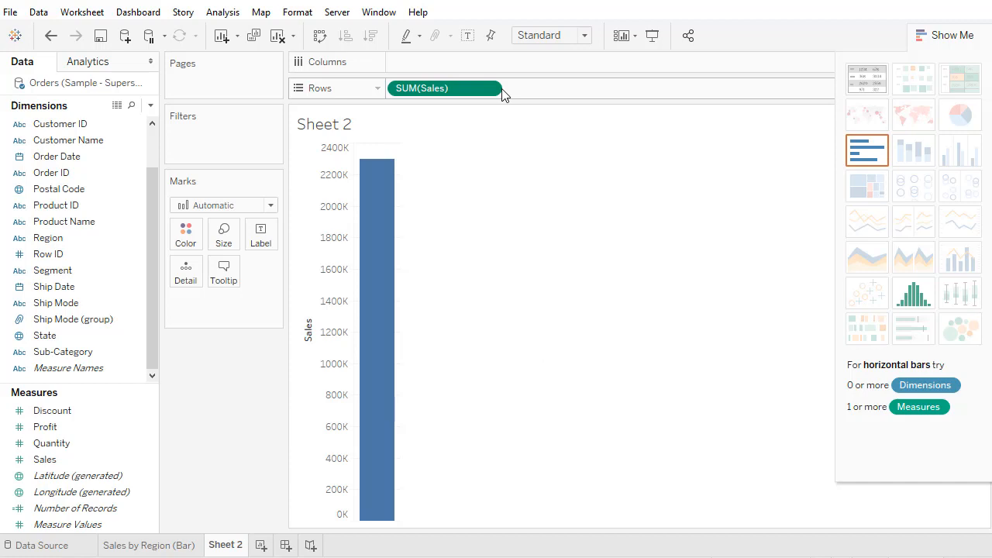
pyautogui.click(488, 87)
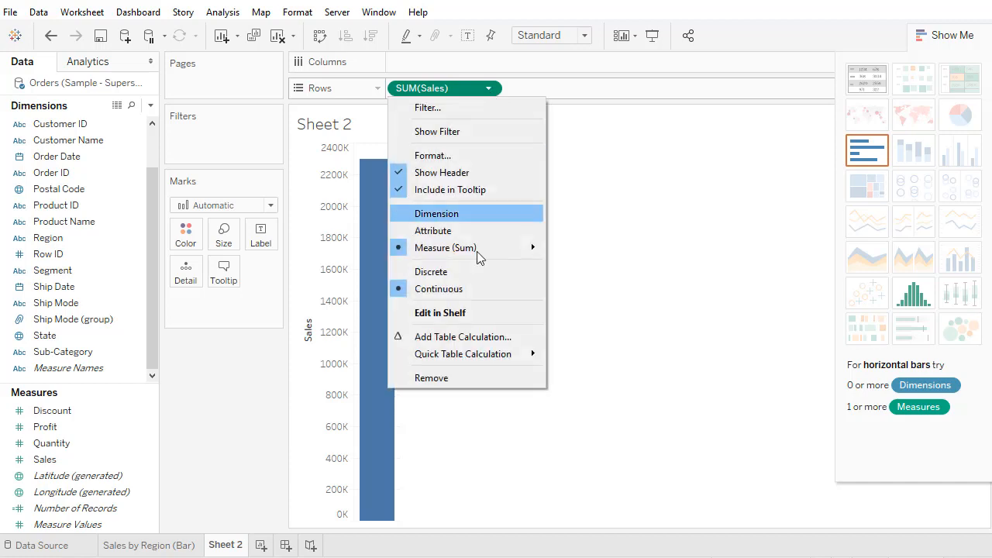
pyautogui.click(431, 378)
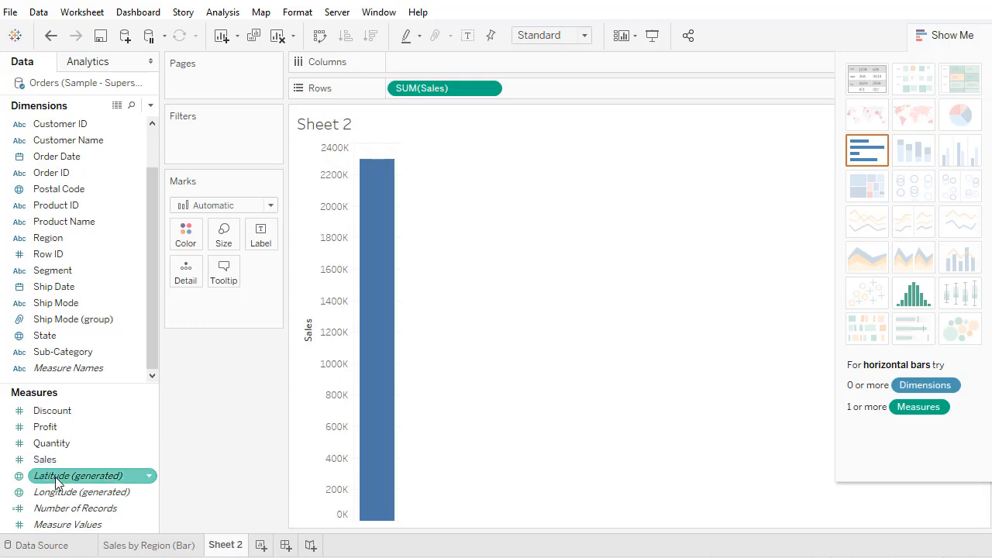
pyautogui.click(43, 458)
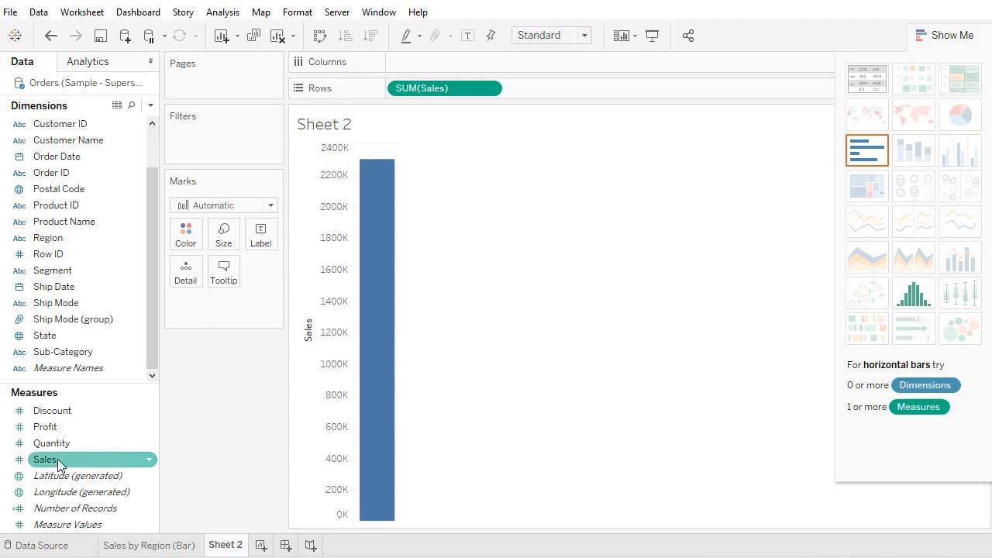
pyautogui.moveTo(48, 239)
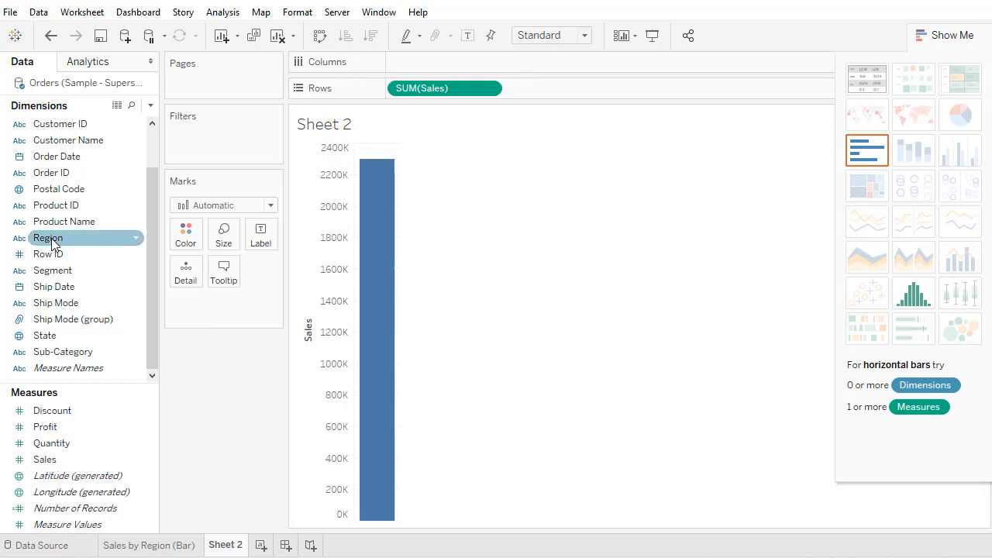
# Put Region on Columns, splitting Sales into Central, East, South and West bars
pyautogui.moveTo(48, 239); pyautogui.dragTo(444, 62)
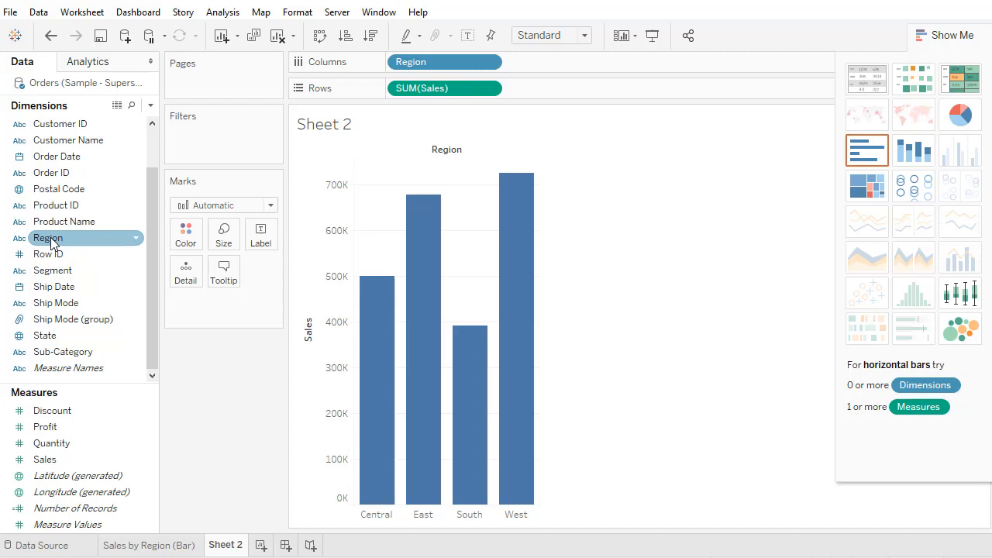
pyautogui.moveTo(671, 96)
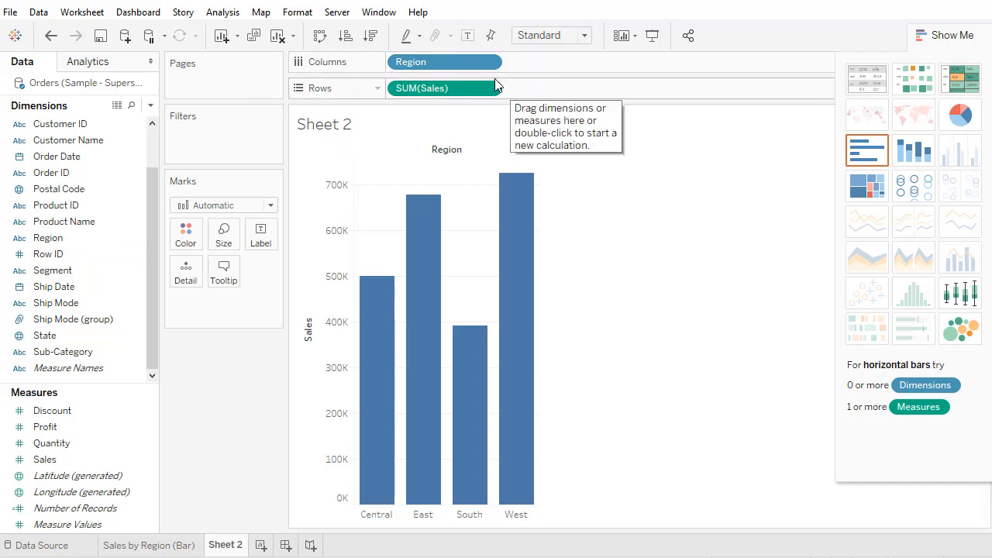
pyautogui.moveTo(572, 168)
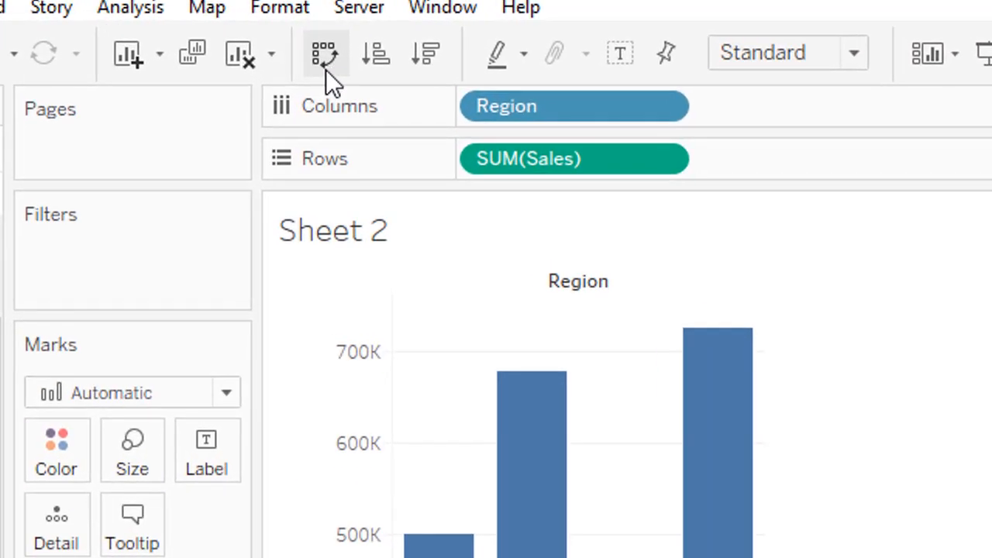
pyautogui.moveTo(326, 52)
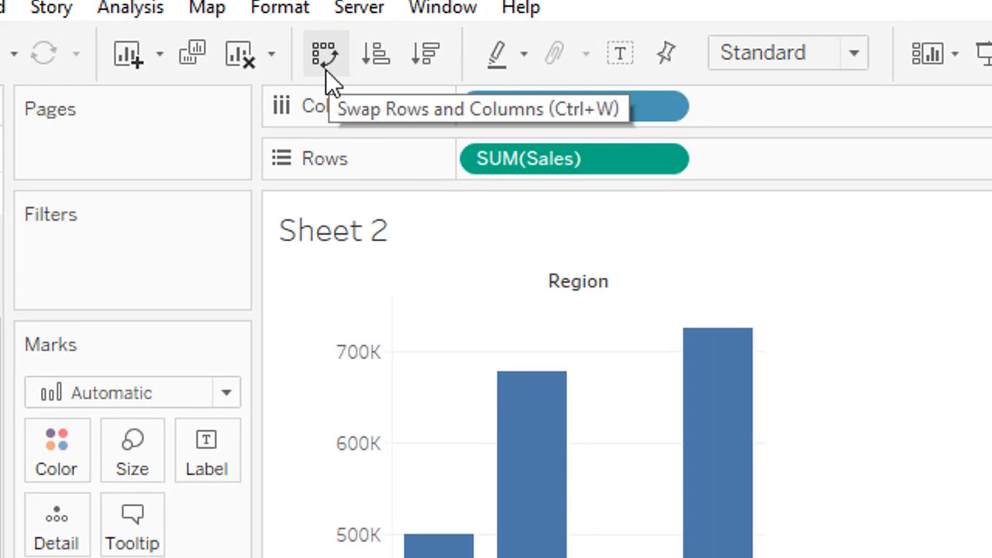
# Swap rows and columns so the regional Sales bars run horizontally
pyautogui.click(324, 53)
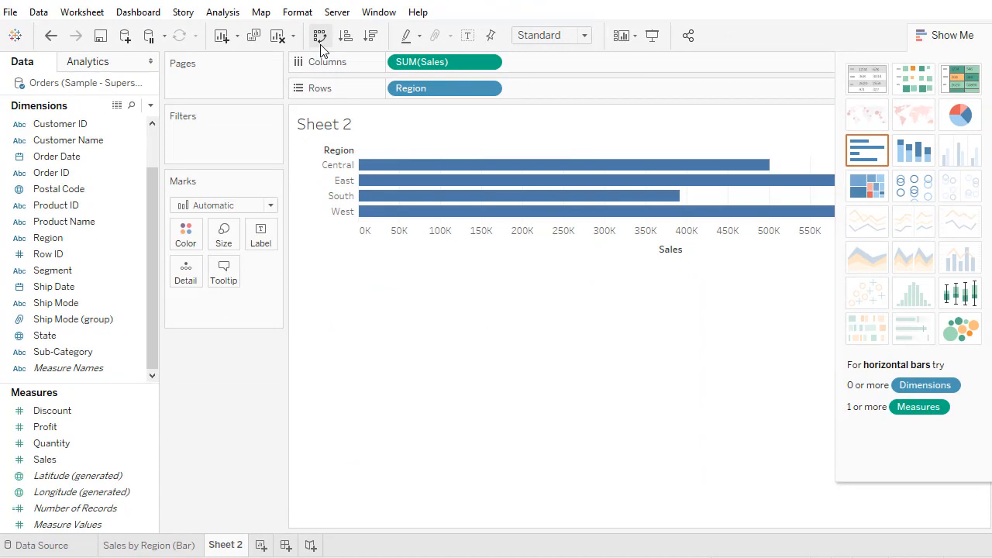
pyautogui.moveTo(549, 449)
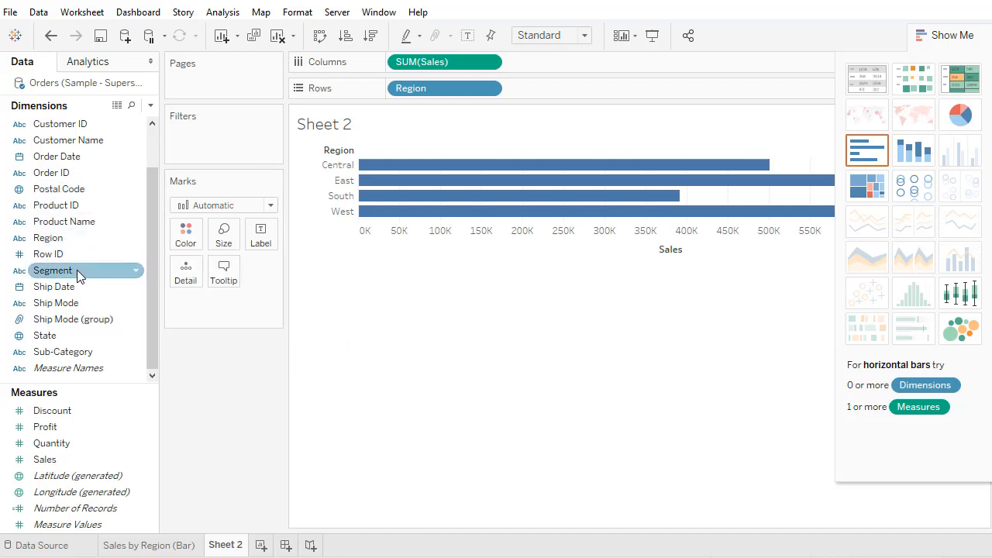
# Colour the regional bars by Segment, then swap back to vertical stacked bars
pyautogui.moveTo(52, 270); pyautogui.dragTo(186, 230)
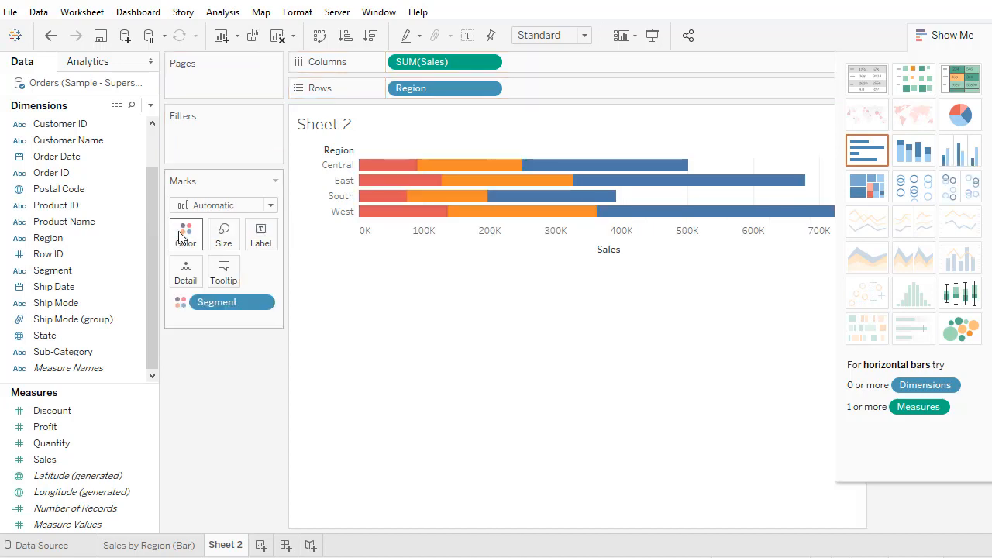
pyautogui.moveTo(620, 403)
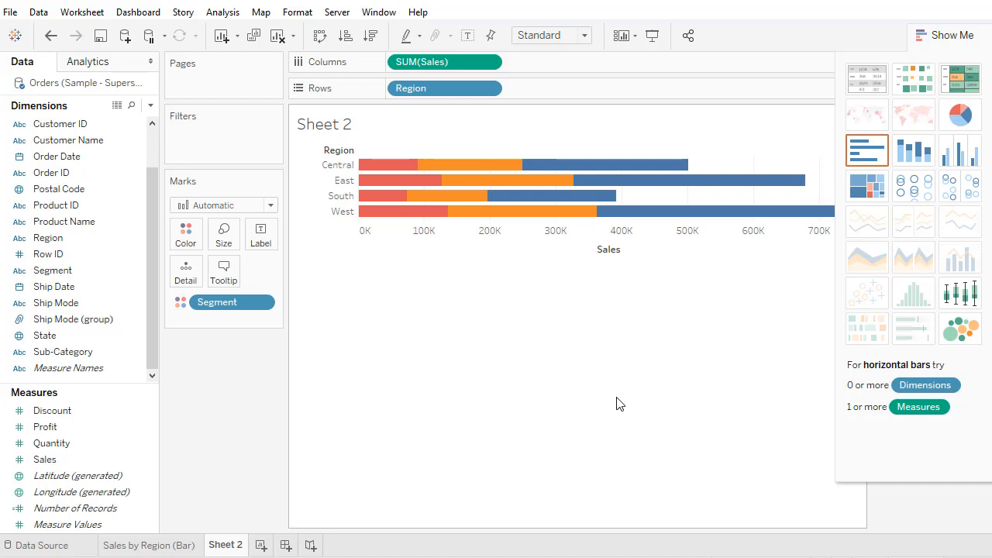
pyautogui.moveTo(620, 354)
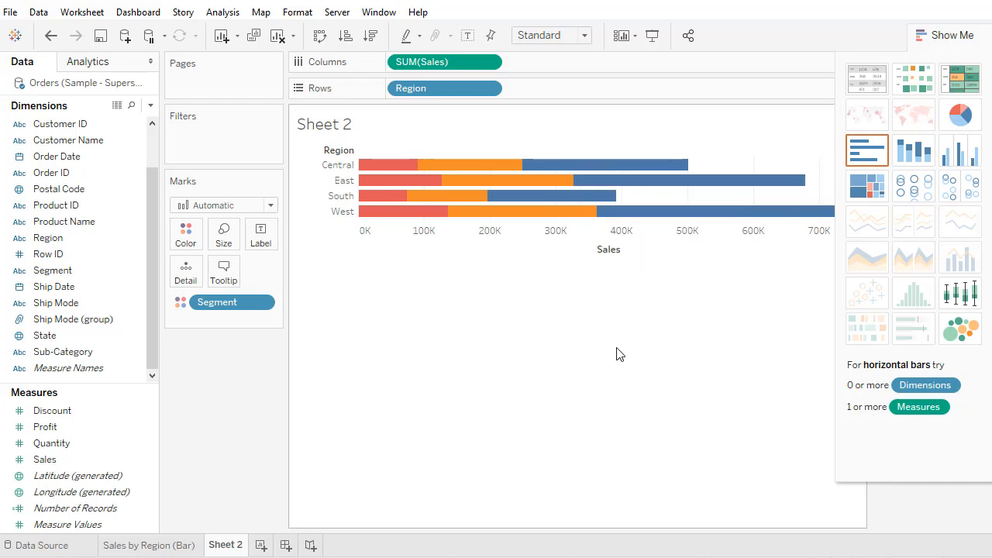
pyautogui.moveTo(319, 36)
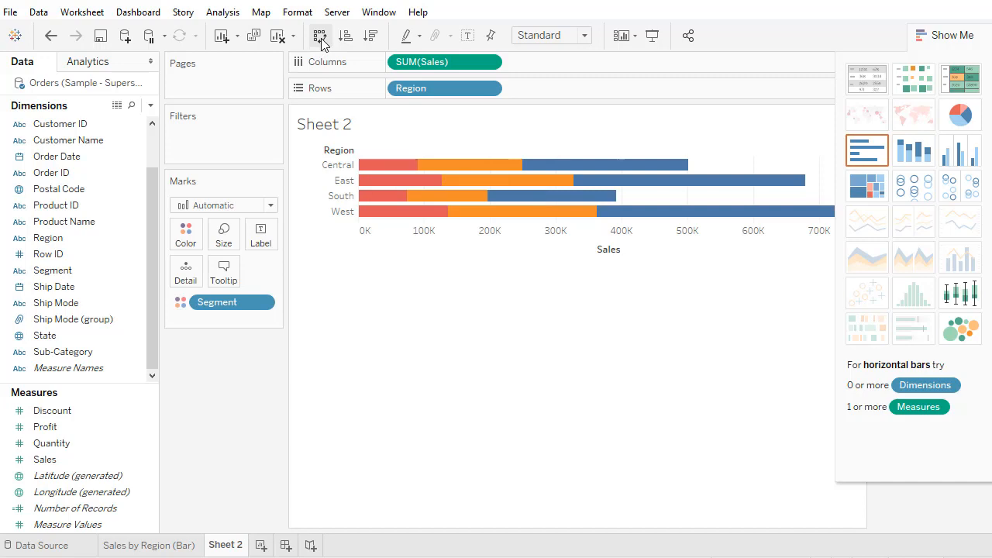
pyautogui.click(319, 36)
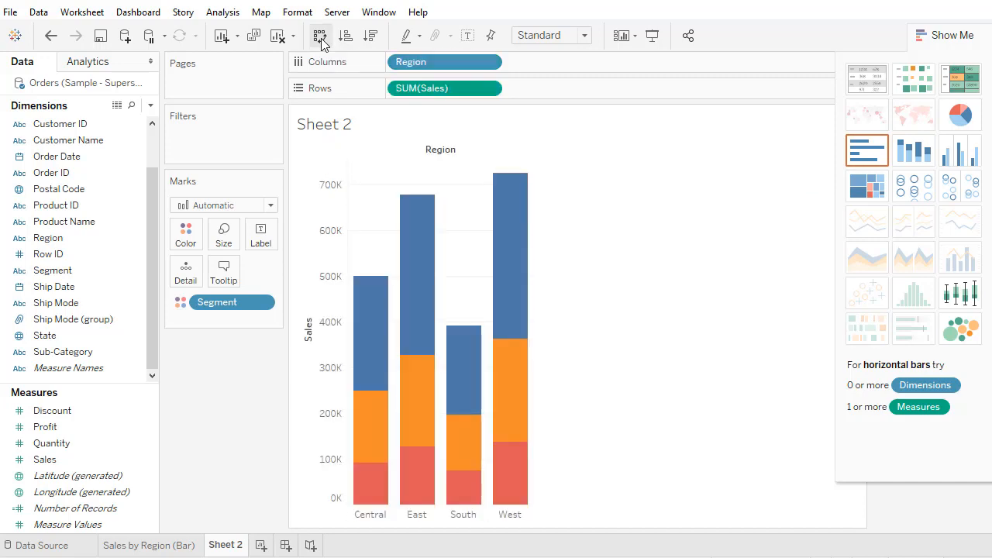